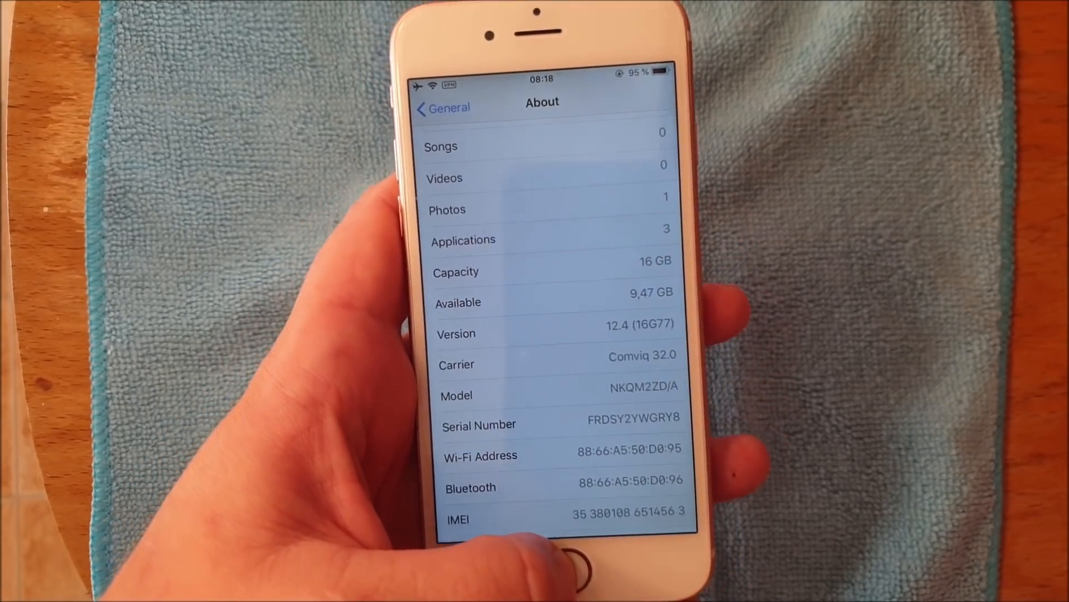
Leave Settings via the Home button and swipe to the second home screen page
{"action": "left_click", "coordinate": [539, 567]}
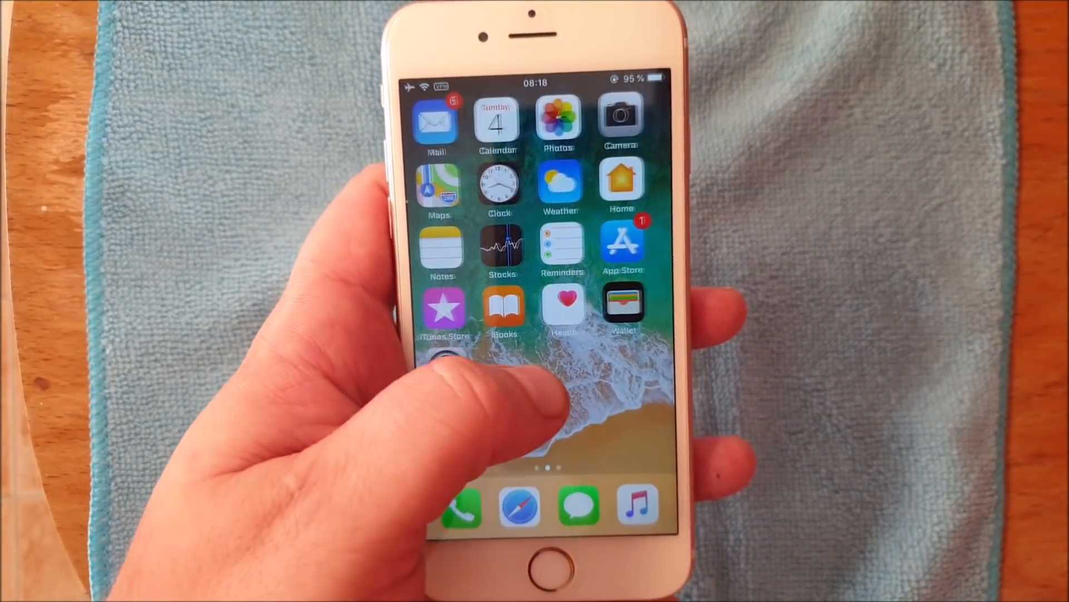
{"action": "scroll", "scroll_direction": "left", "scroll_amount": 3}
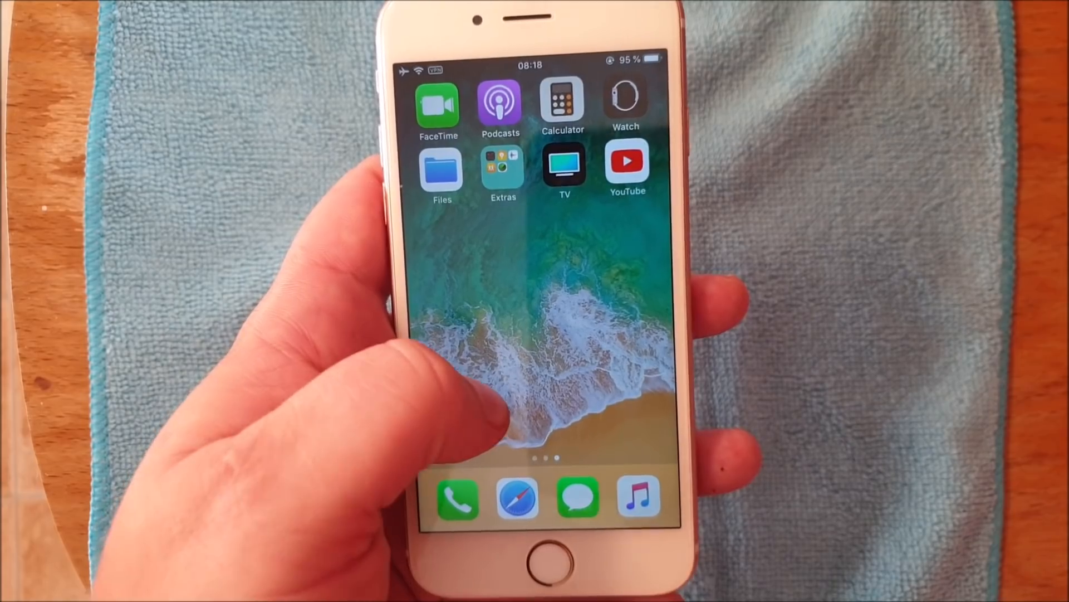
{"action": "scroll", "scroll_direction": "right", "scroll_amount": 3}
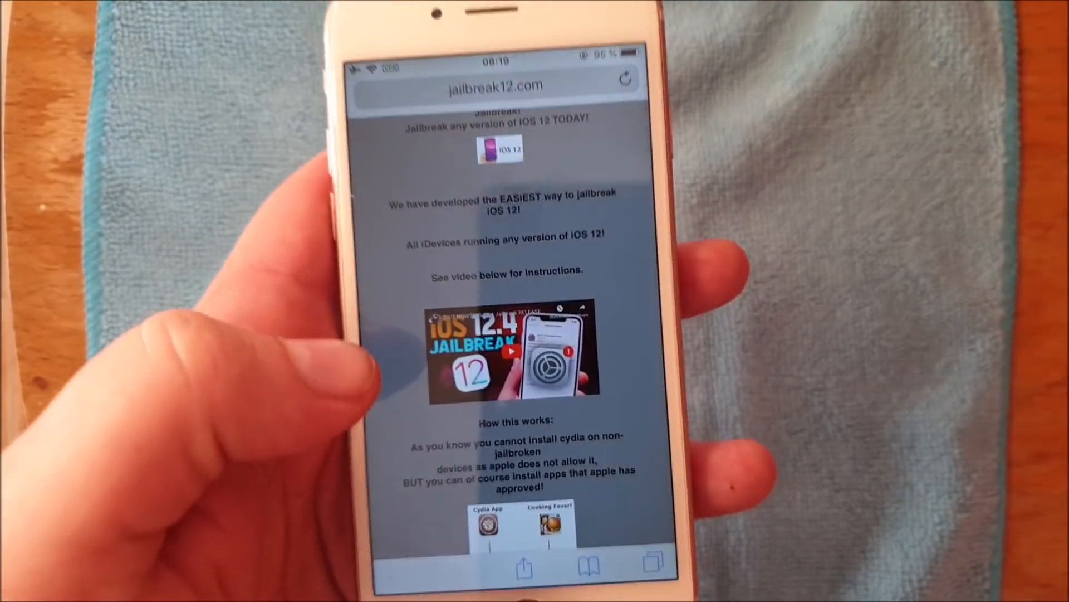
Scroll down through the jailbreak12.com instructions on injecting Cydia into approved apps
{"action": "scroll", "scroll_direction": "down", "scroll_amount": 3}
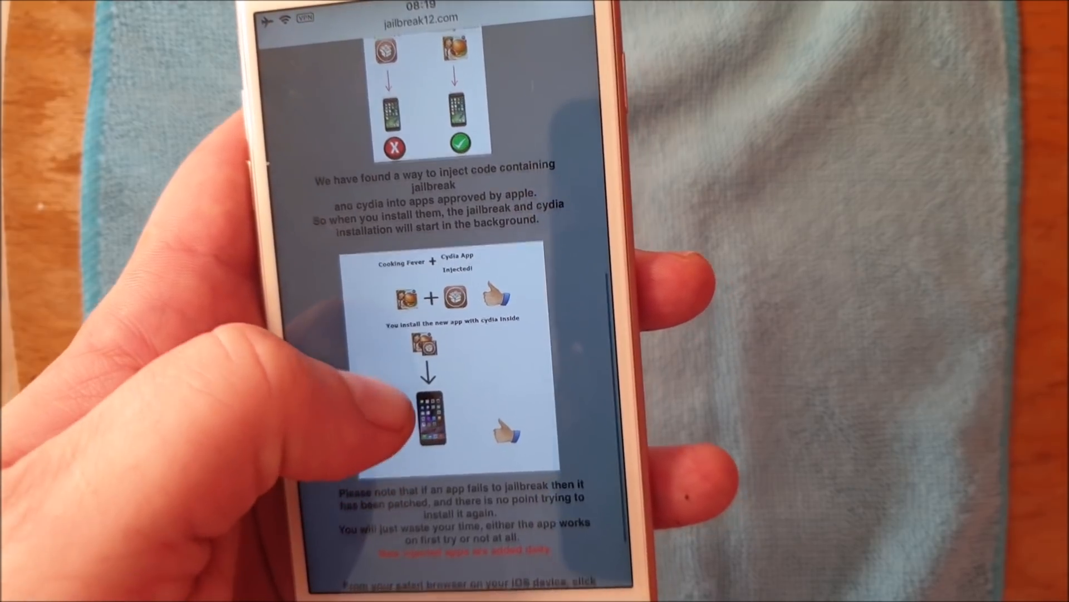
{"action": "scroll", "scroll_direction": "down", "scroll_amount": 3}
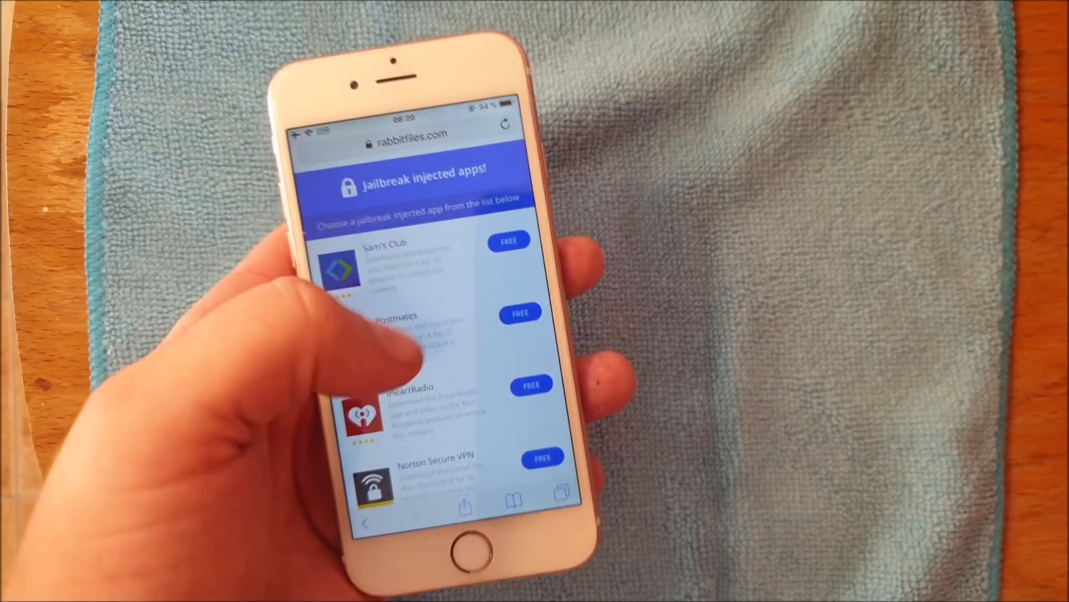
Get the Sam's Club injected app from the rabbitfiles list using its FREE button
{"action": "left_click", "coordinate": [508, 241]}
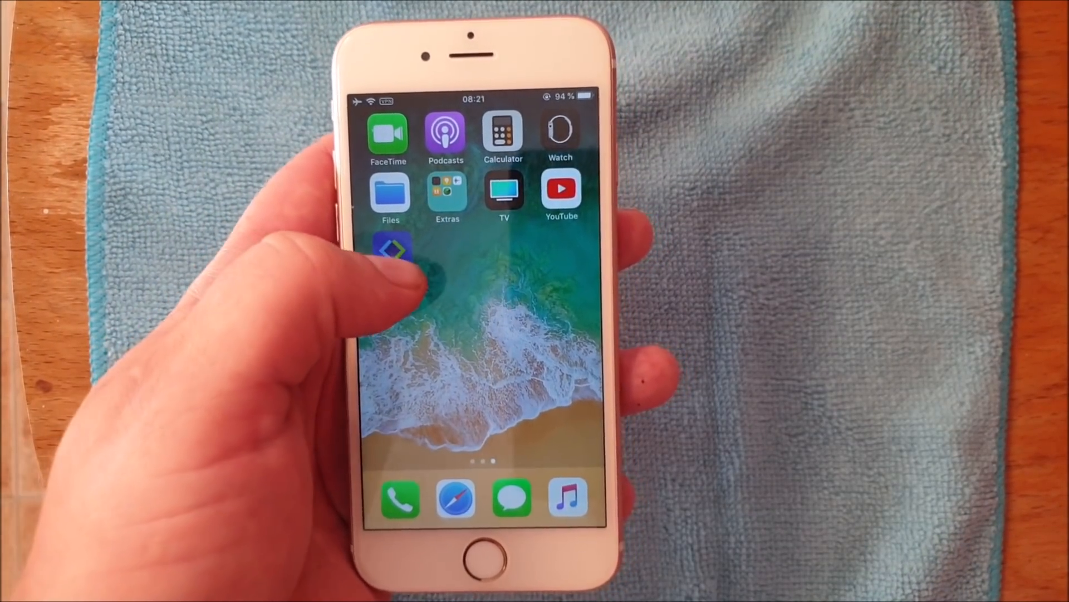
Launch Sam's Club, pass the notifications intro and permission alert, and reach its Home page
{"action": "left_click", "coordinate": [390, 250]}
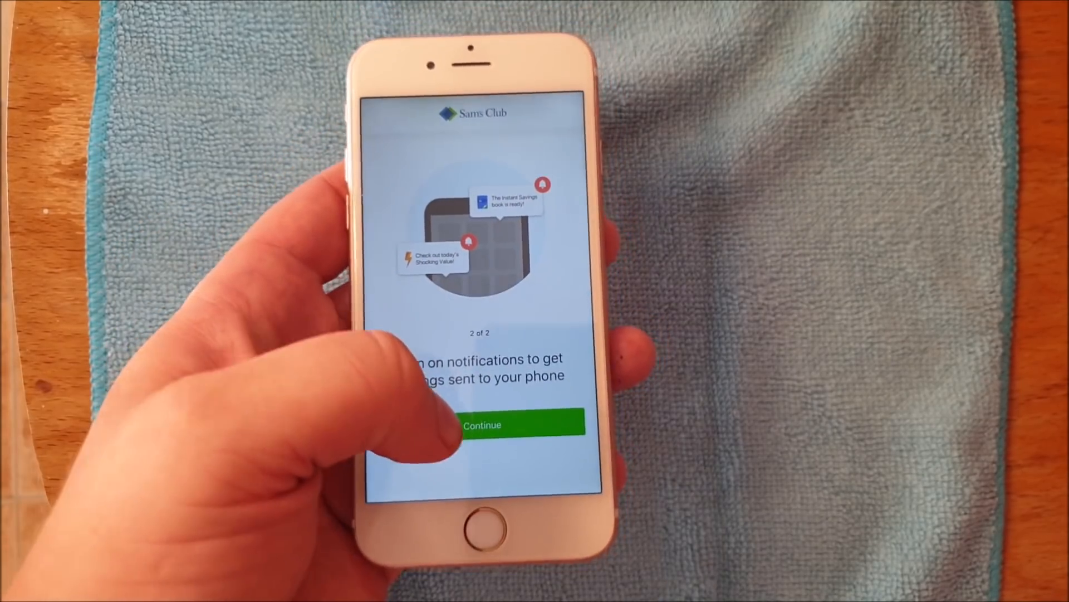
{"action": "left_click", "coordinate": [482, 425]}
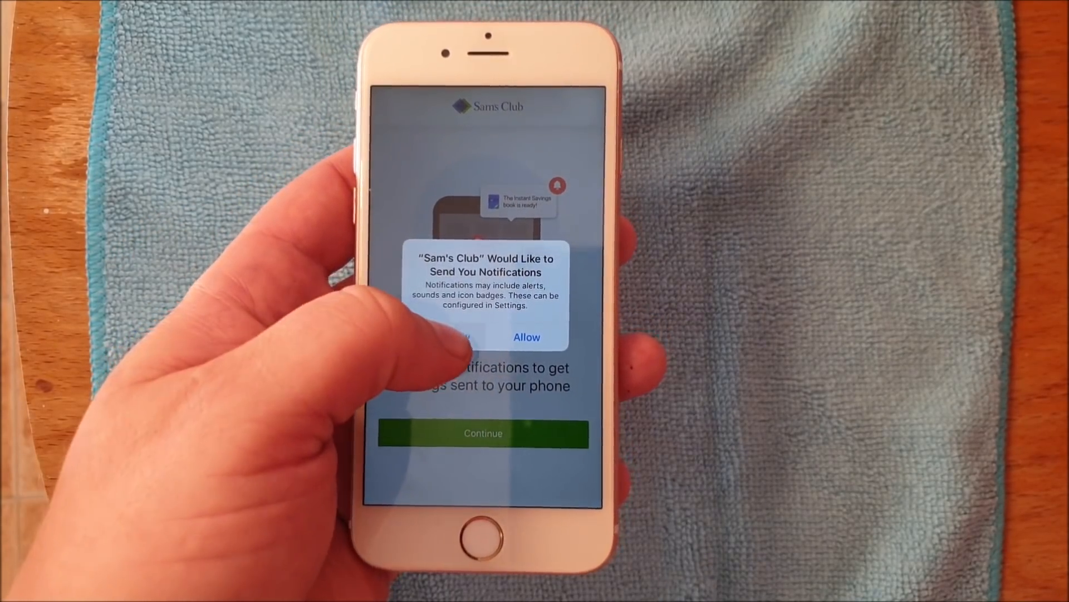
{"action": "left_click", "coordinate": [526, 336]}
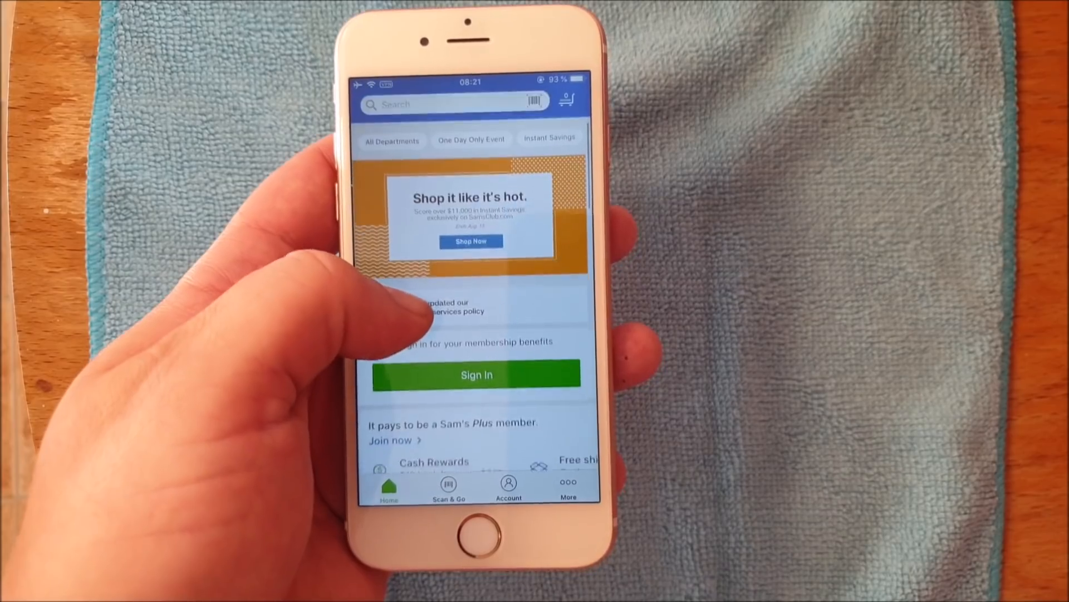
{"action": "scroll", "scroll_direction": "down", "scroll_amount": 3}
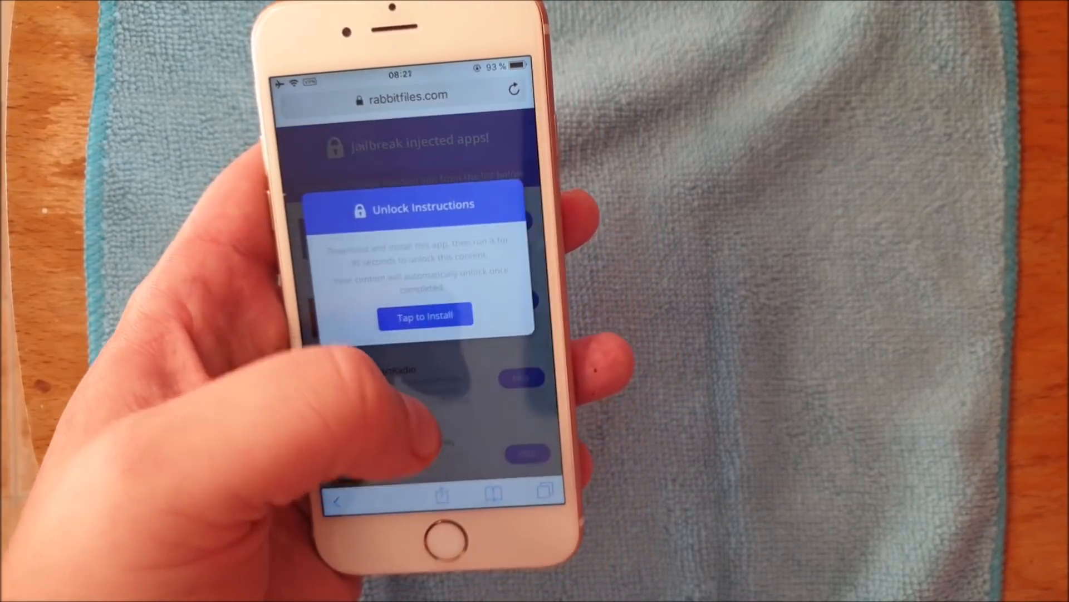
Use 'Tap to Install' in the Unlock Instructions and send the download page to the App Store
{"action": "left_click", "coordinate": [424, 315]}
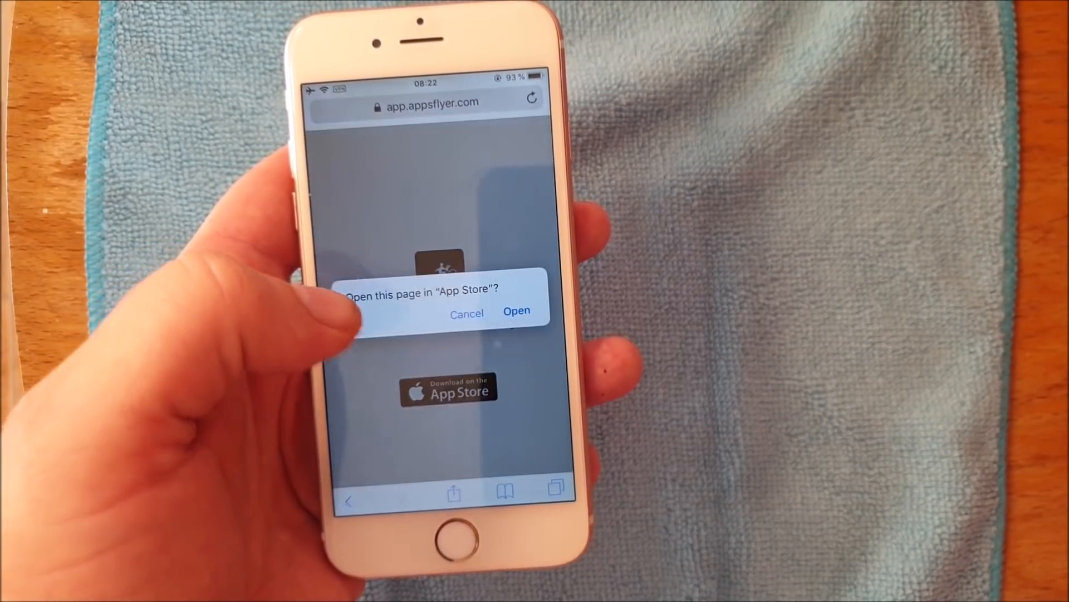
{"action": "left_click", "coordinate": [515, 311]}
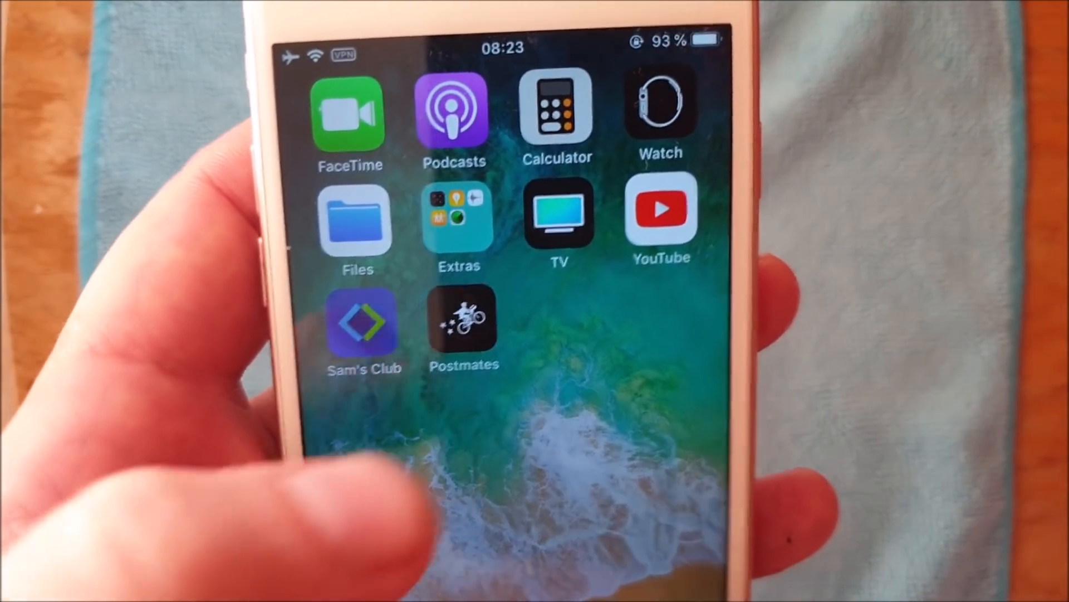
Launch Postmates from the home screen and choose GET STARTED on its welcome screen
{"action": "left_click", "coordinate": [463, 323]}
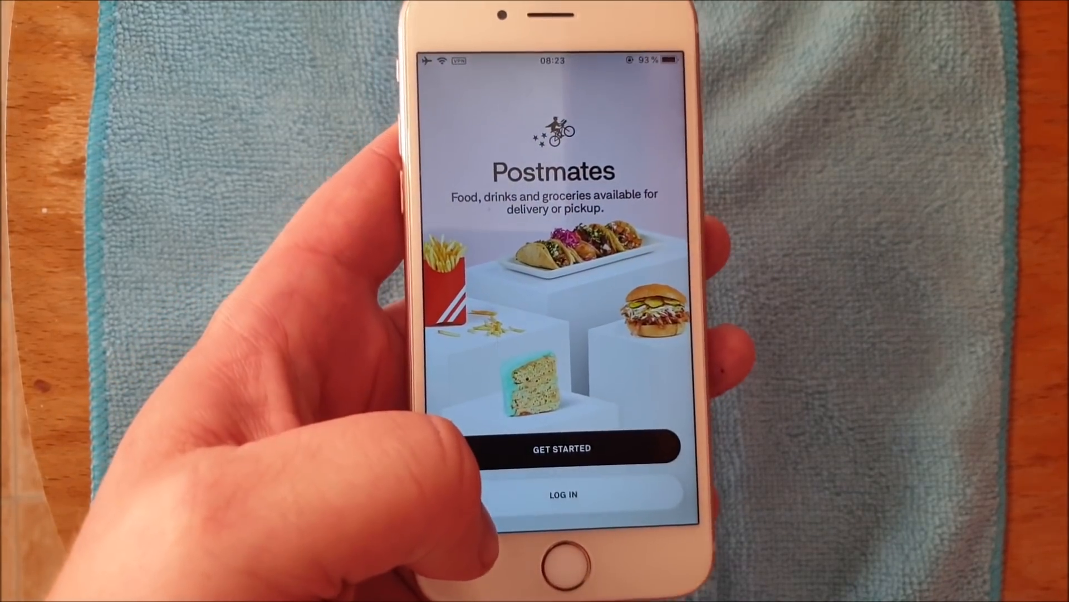
{"action": "left_click", "coordinate": [561, 448]}
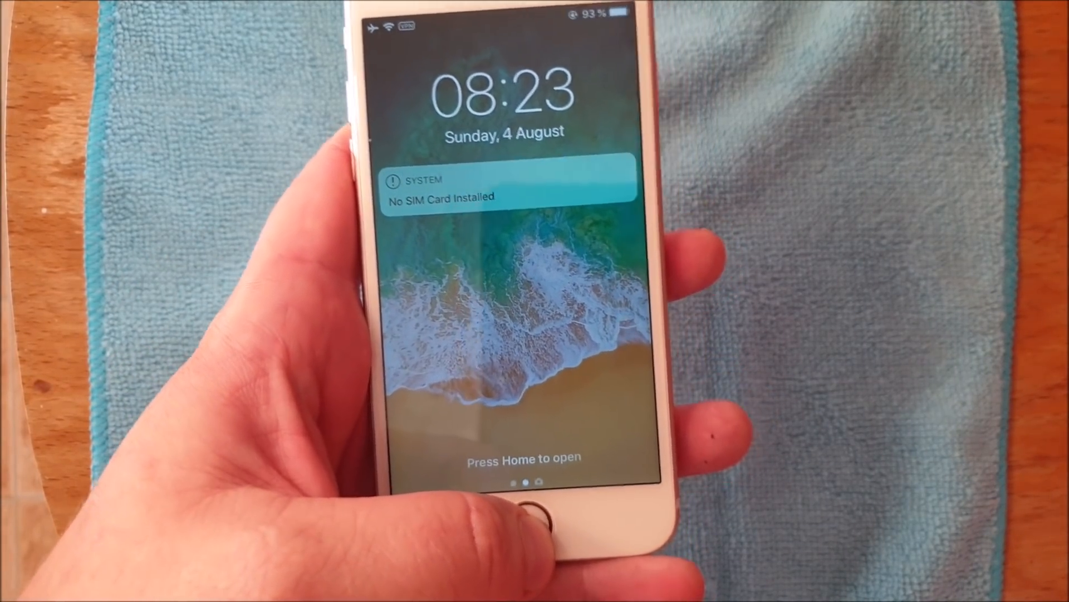
Unlock the phone with the Home button and confirm OK on the No SIM Card Installed alert
{"action": "left_click", "coordinate": [506, 528]}
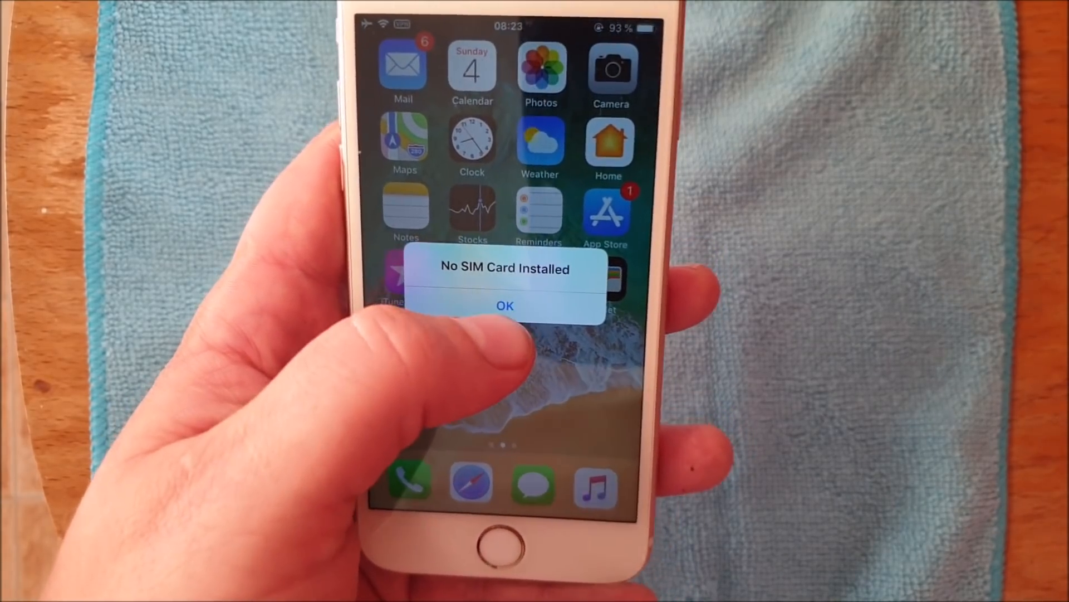
{"action": "left_click", "coordinate": [504, 305]}
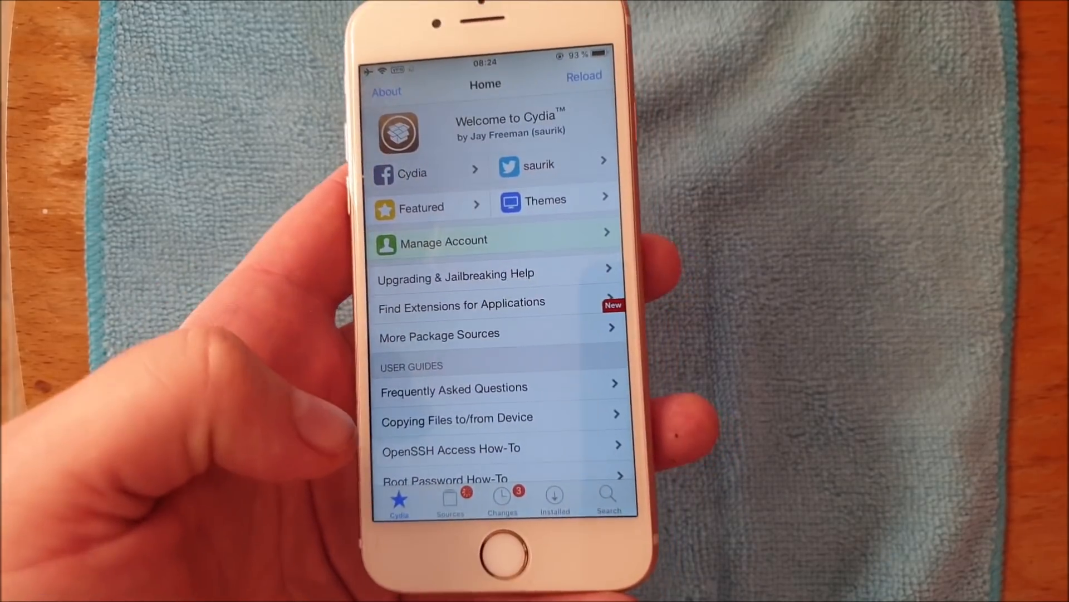
{"action": "left_click", "coordinate": [584, 76]}
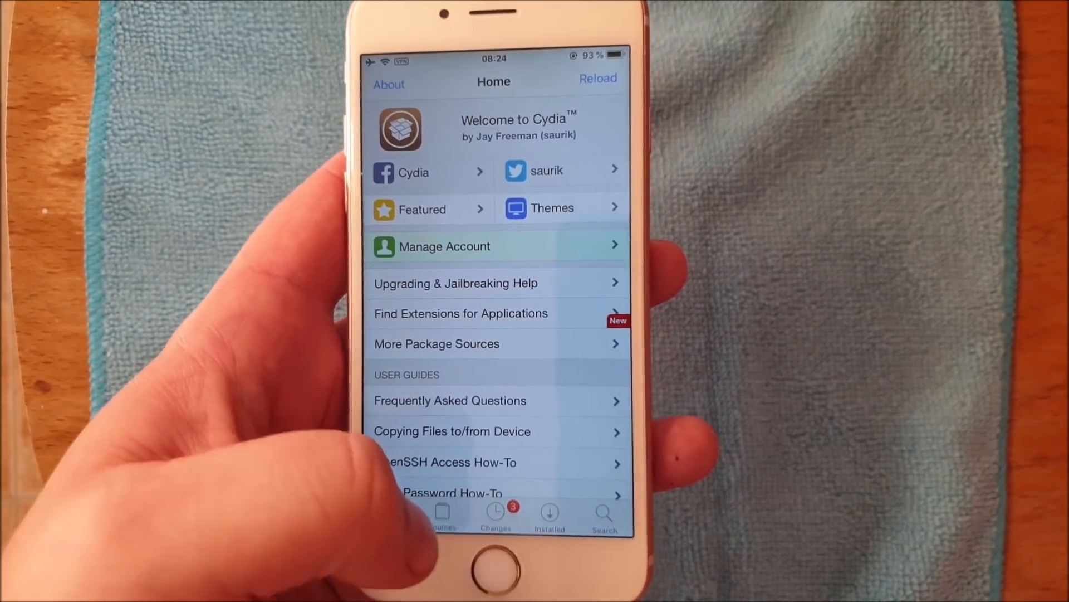
{"action": "left_click", "coordinate": [497, 514]}
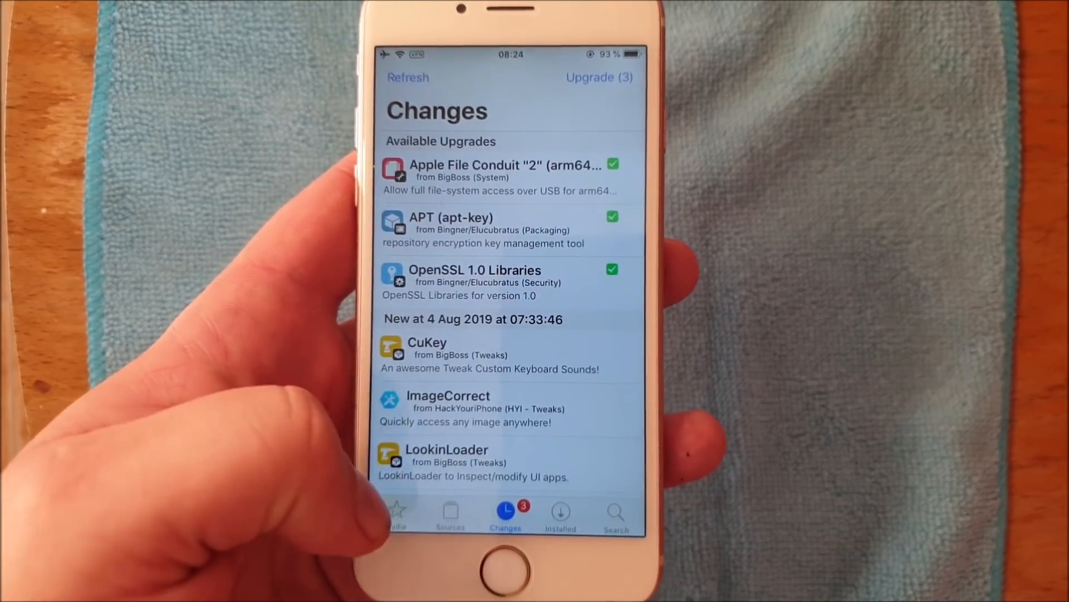
{"action": "left_click", "coordinate": [401, 512]}
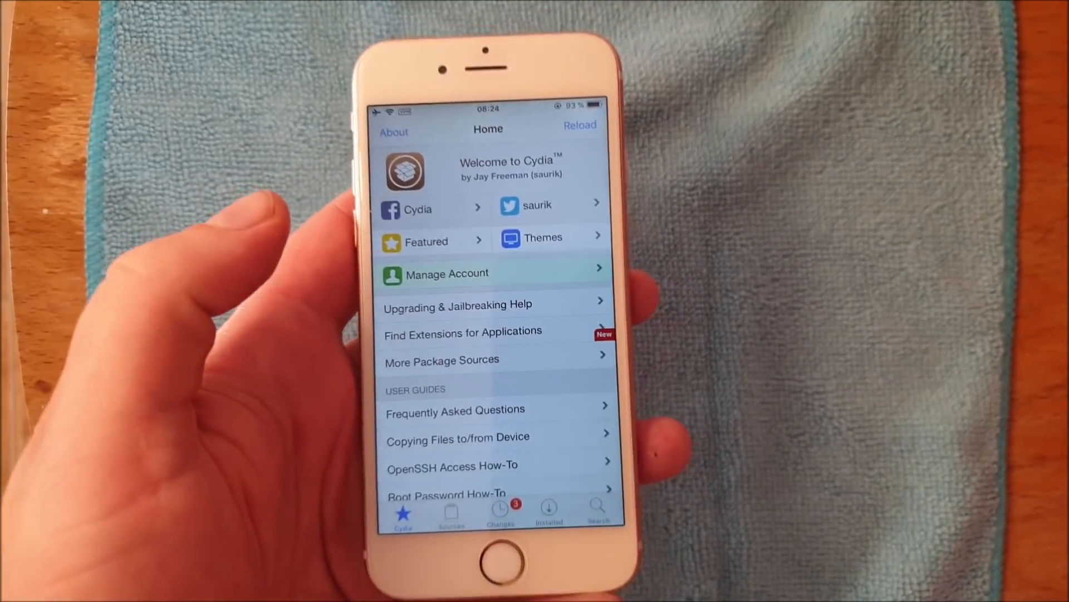